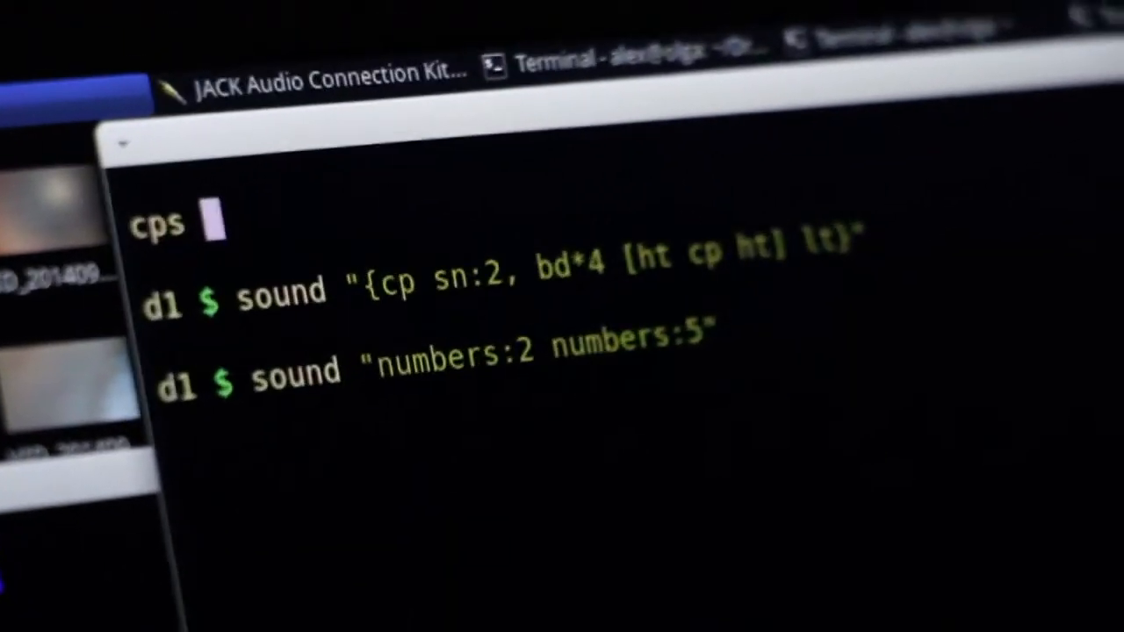
type("2")
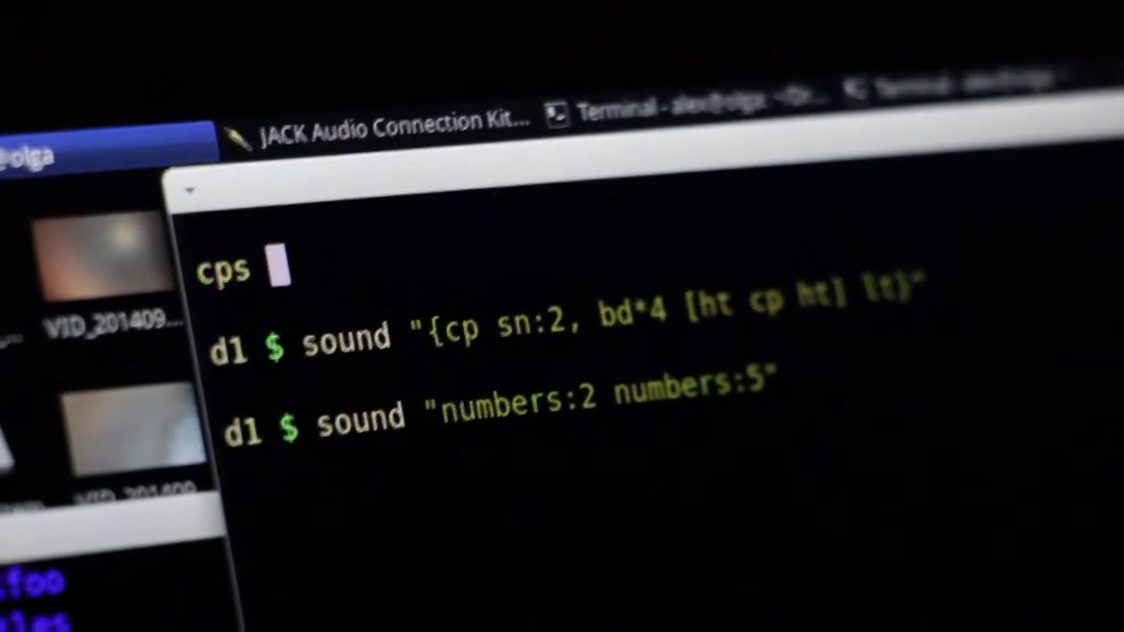
type("1000")
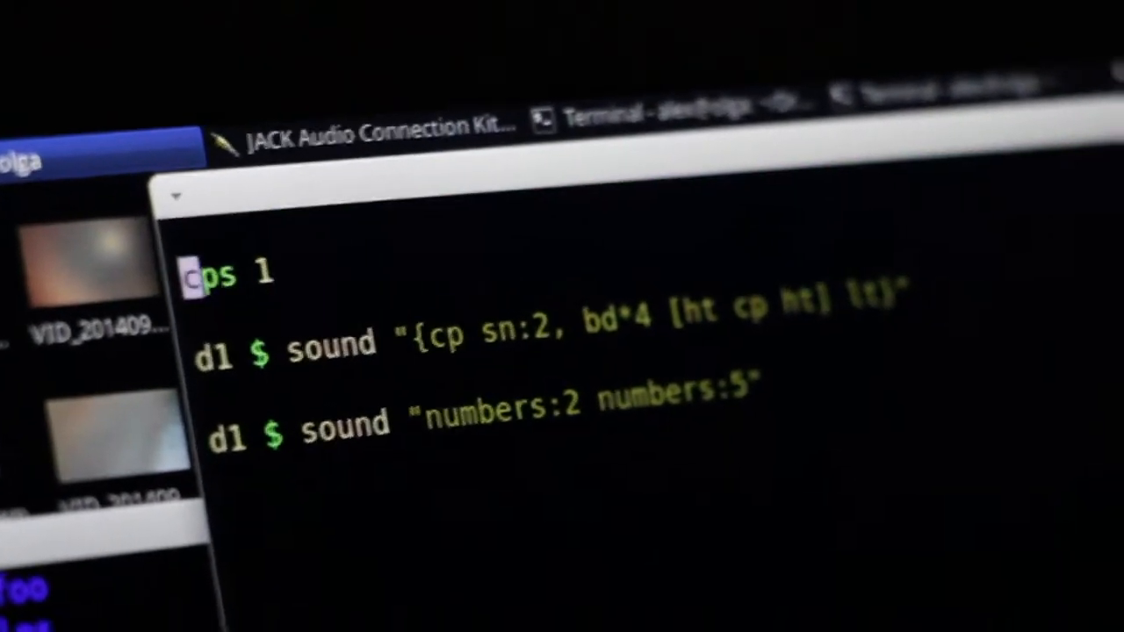
type("hush")
type("cp")
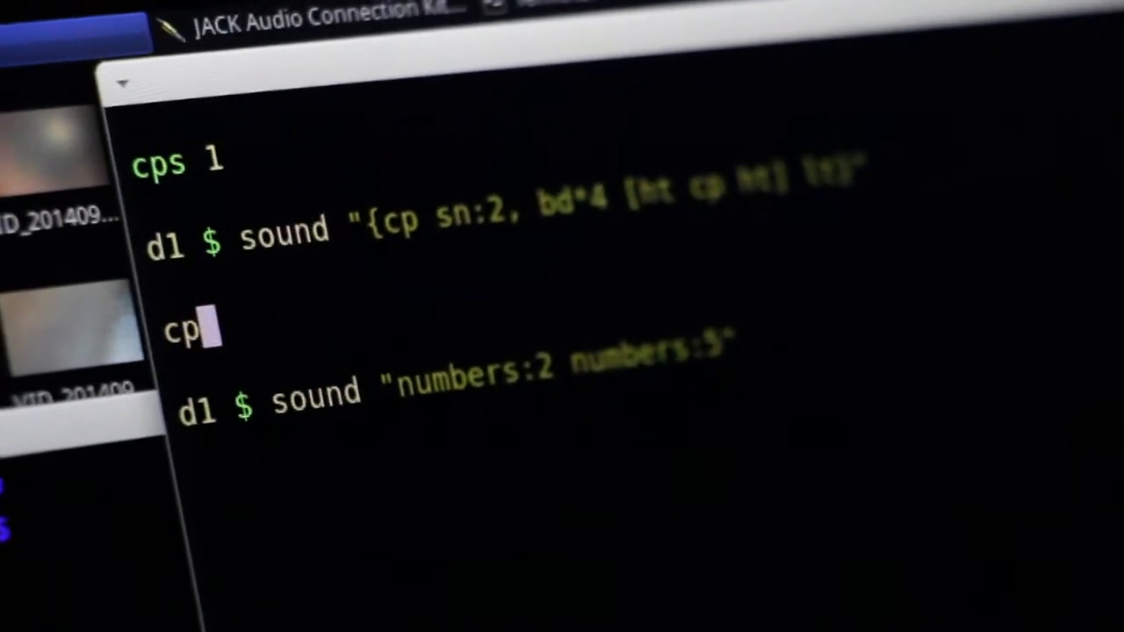
type("sn:")
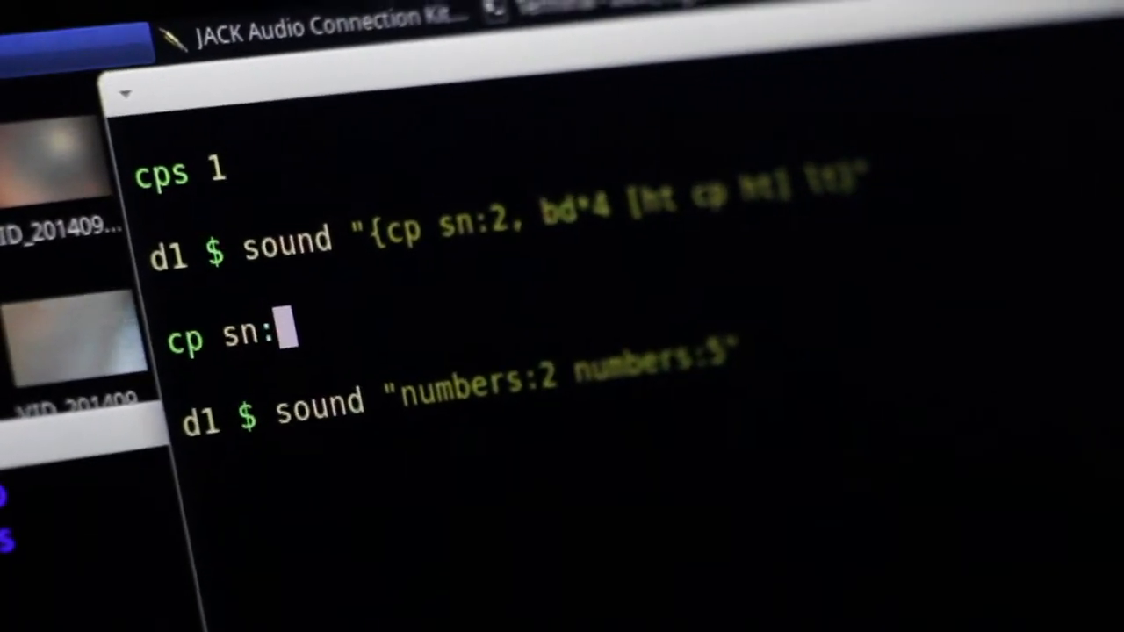
type("2")
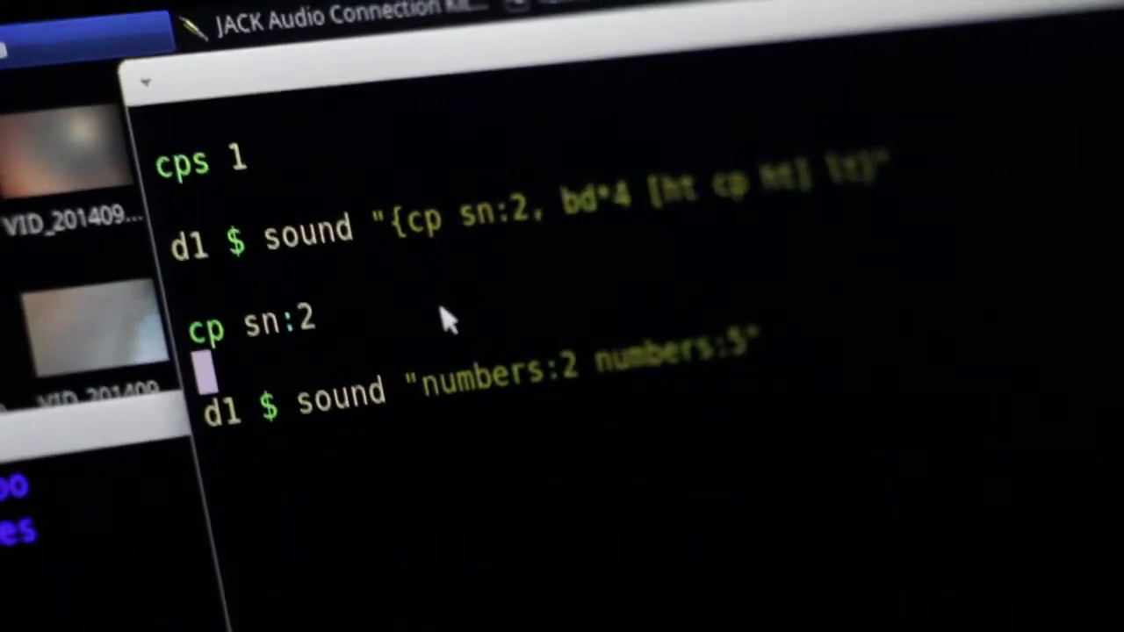
type("bd*4")
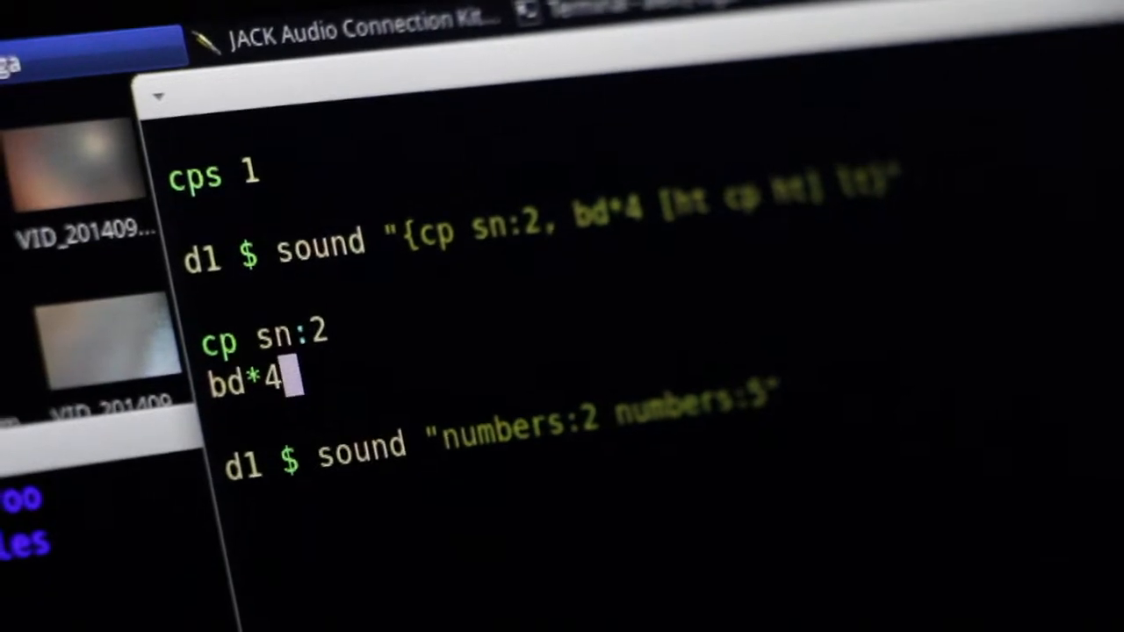
type("[ht")
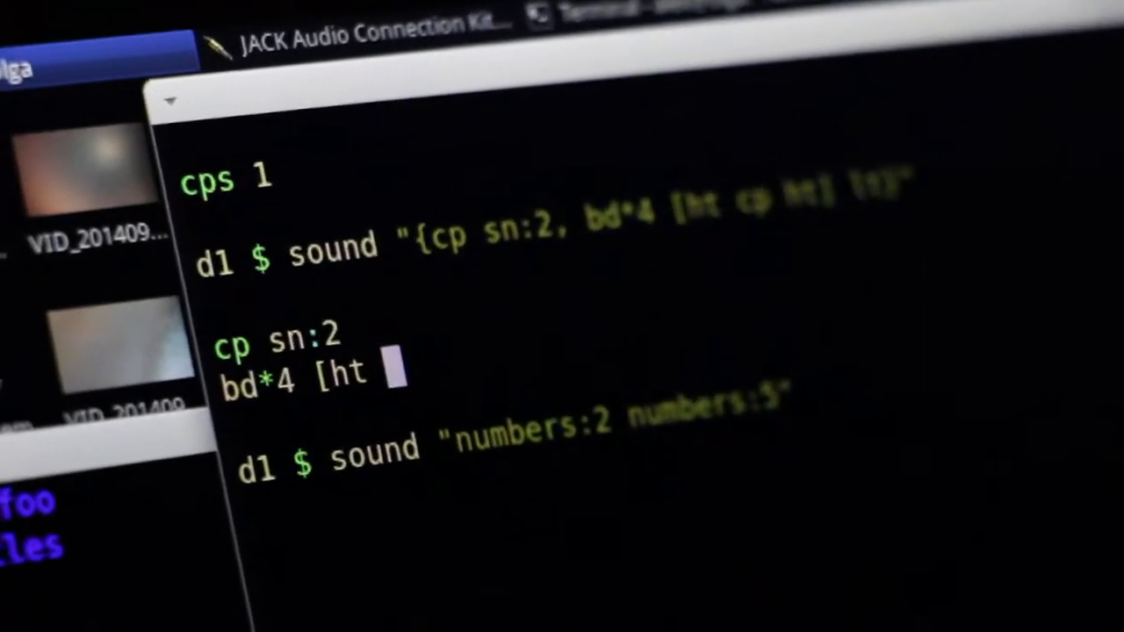
type("cp ht] lt")
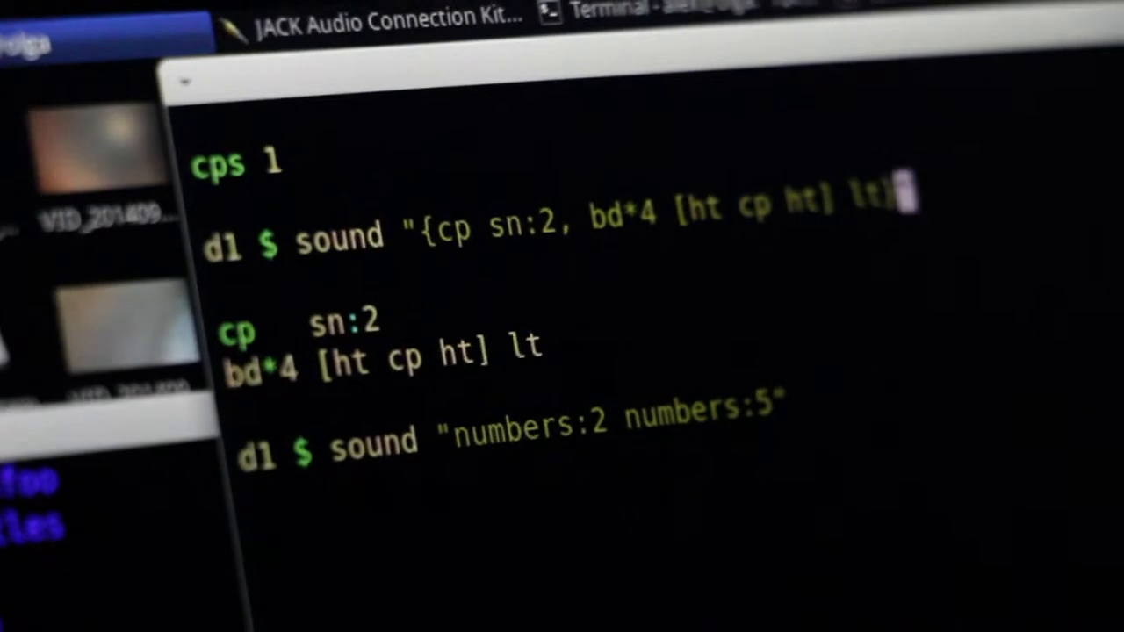
type("hush")
type("\"")
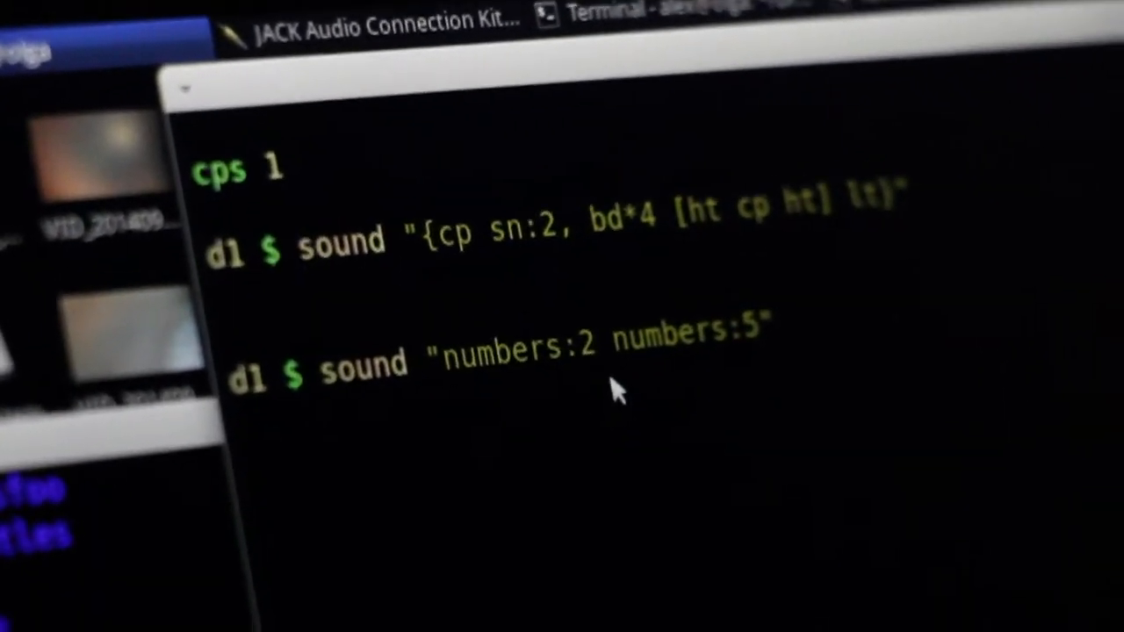
type("rev")
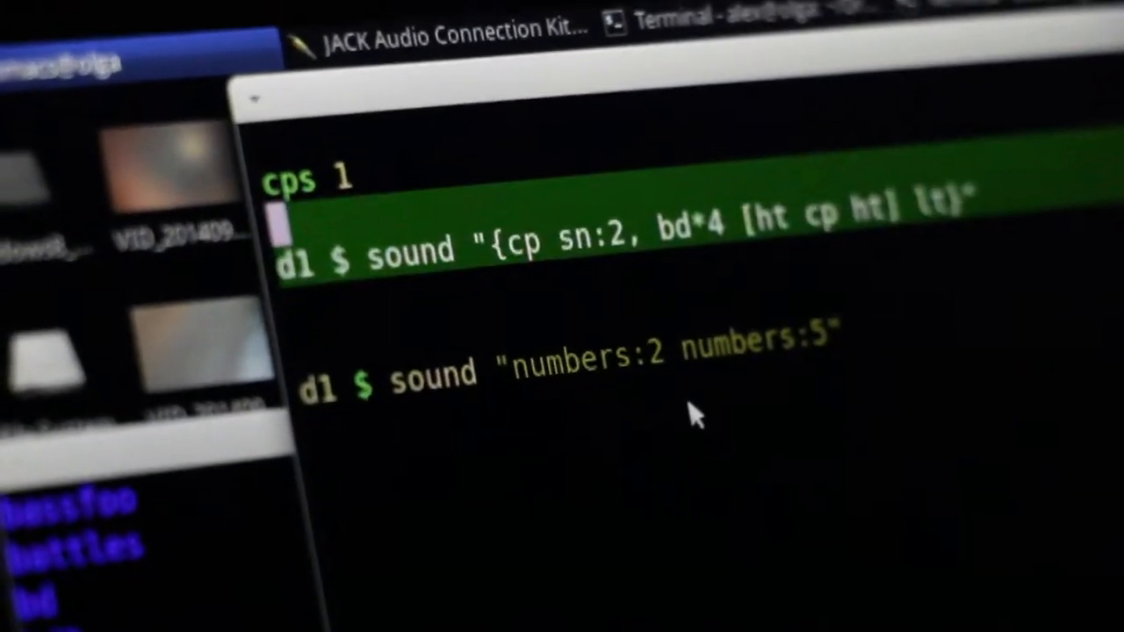
type("hush")
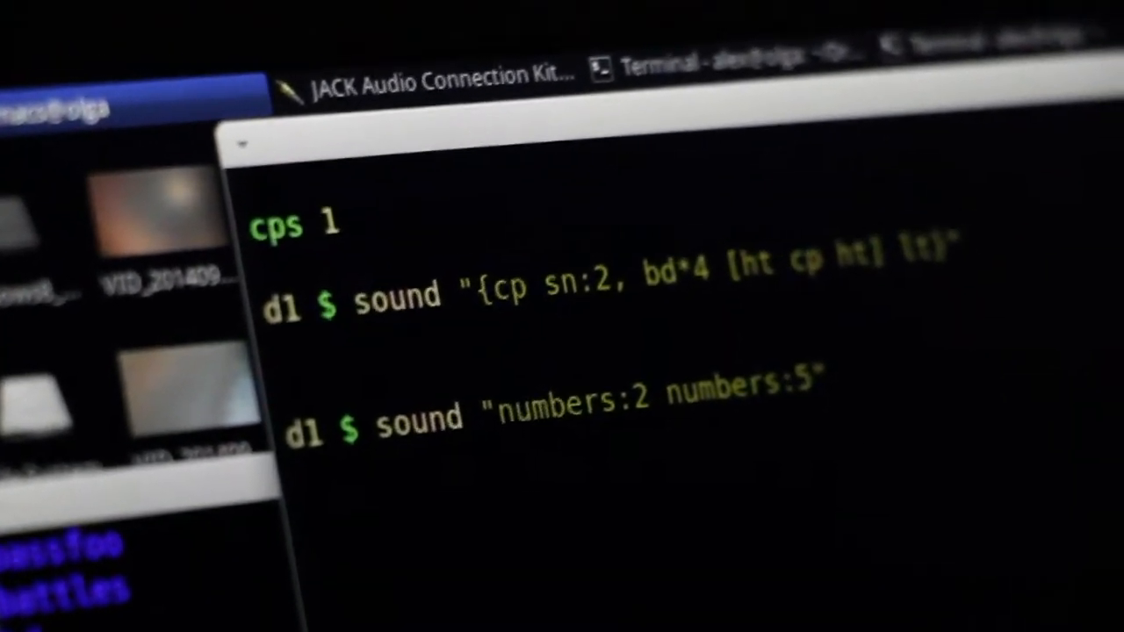
type("jux")
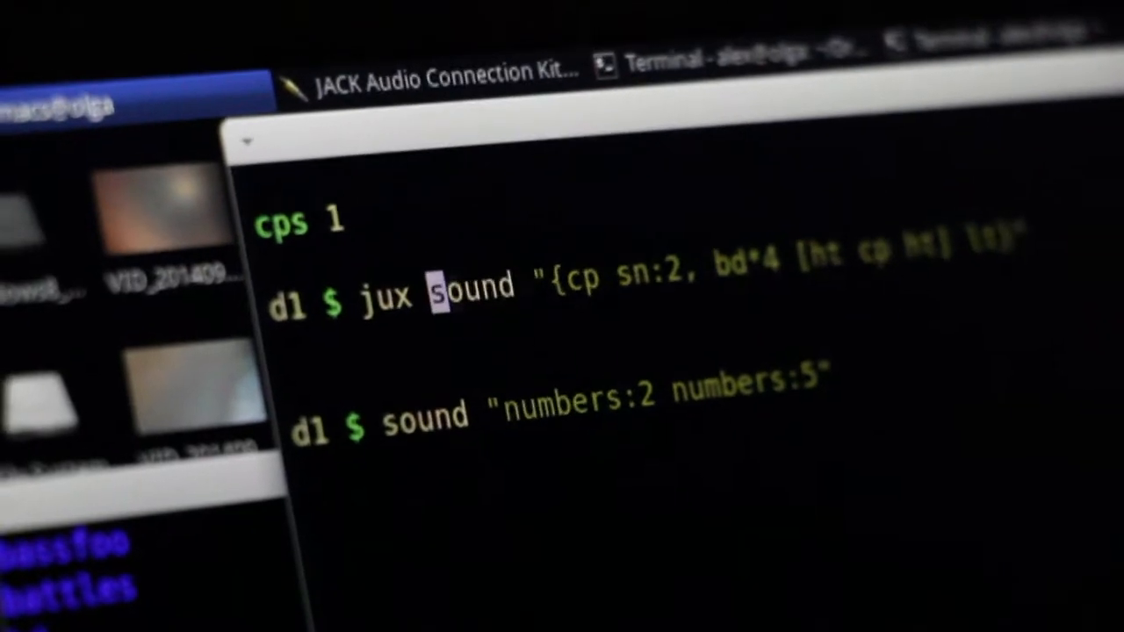
type("(rev)")
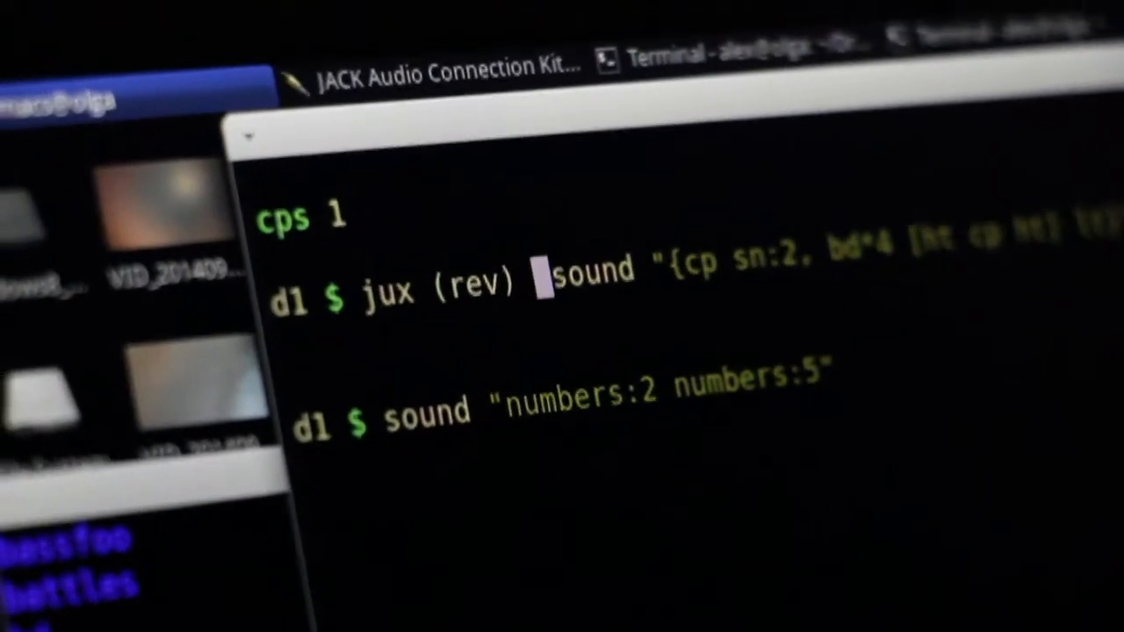